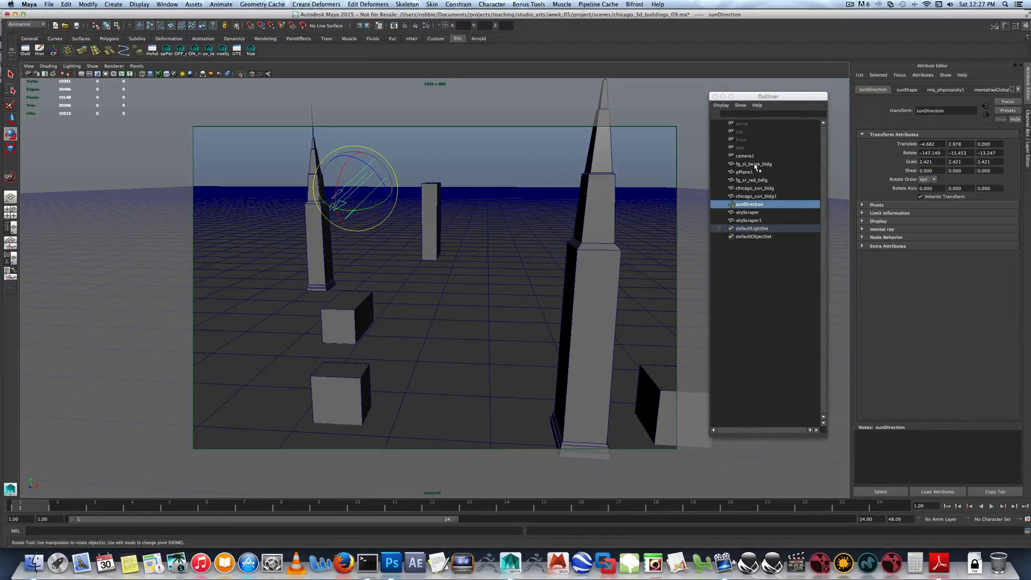
- Select skyScraper and skyScraper1 in the Outliner and hide them with Ctrl+H
click(757, 196)
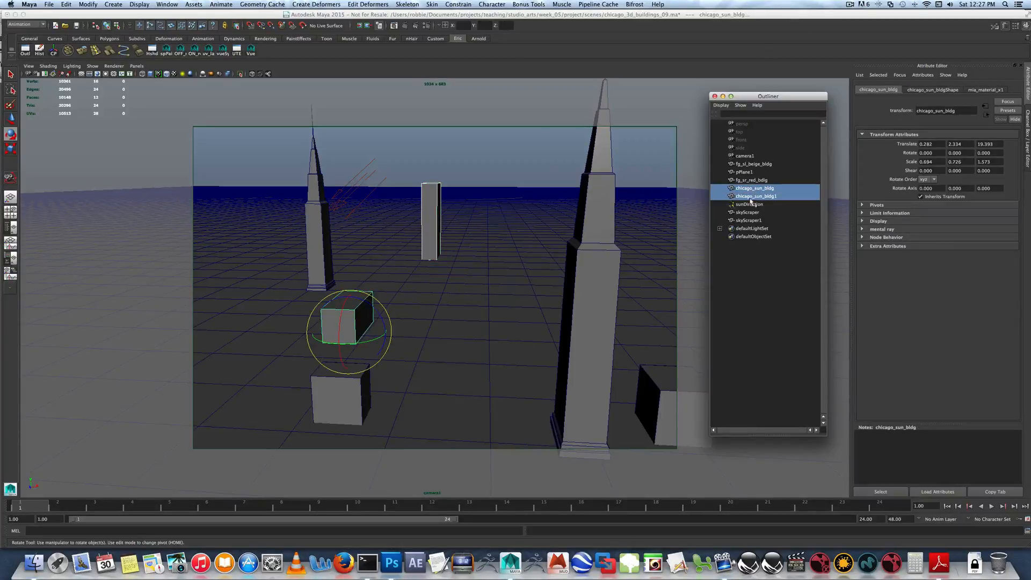
click(748, 212)
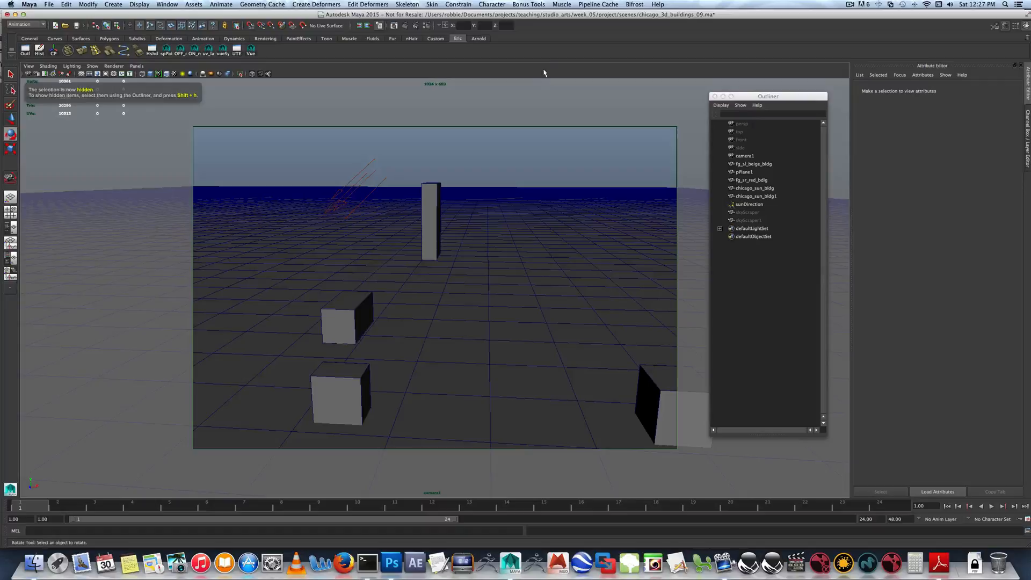
mouse_move(404, 26)
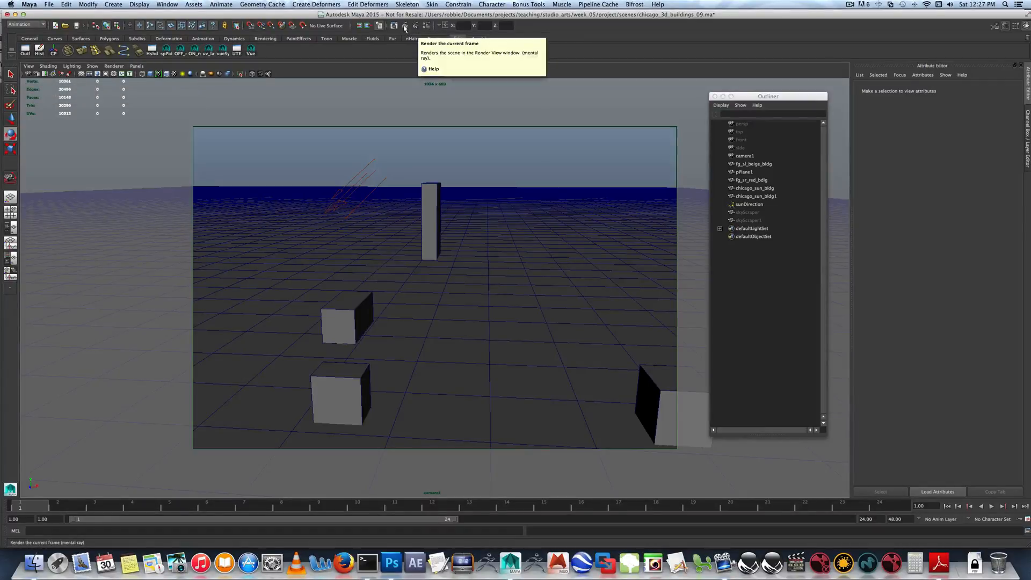
- Render the current frame of the block buildings with sun shadows, then open Render View's File menu
click(404, 26)
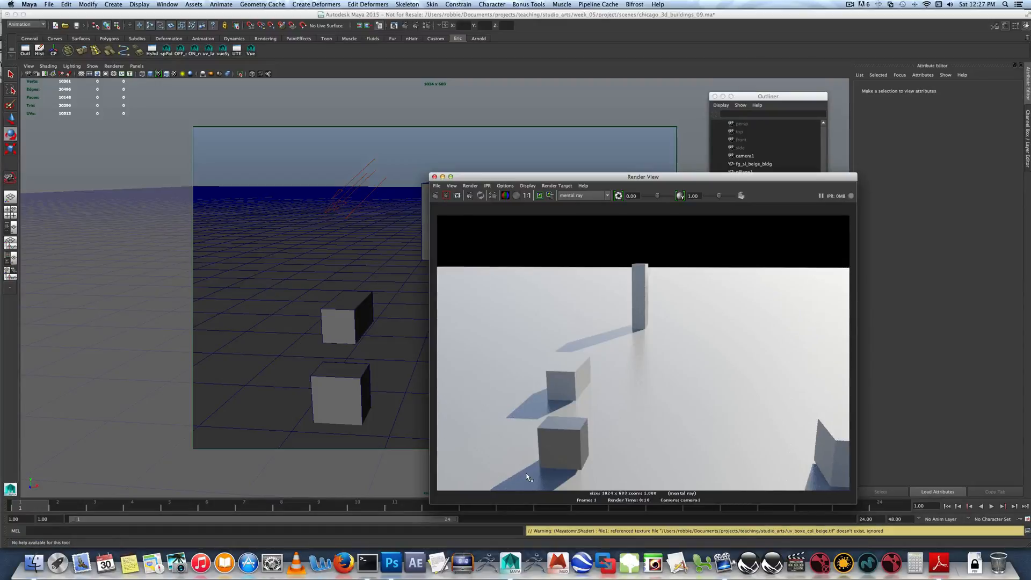
click(437, 186)
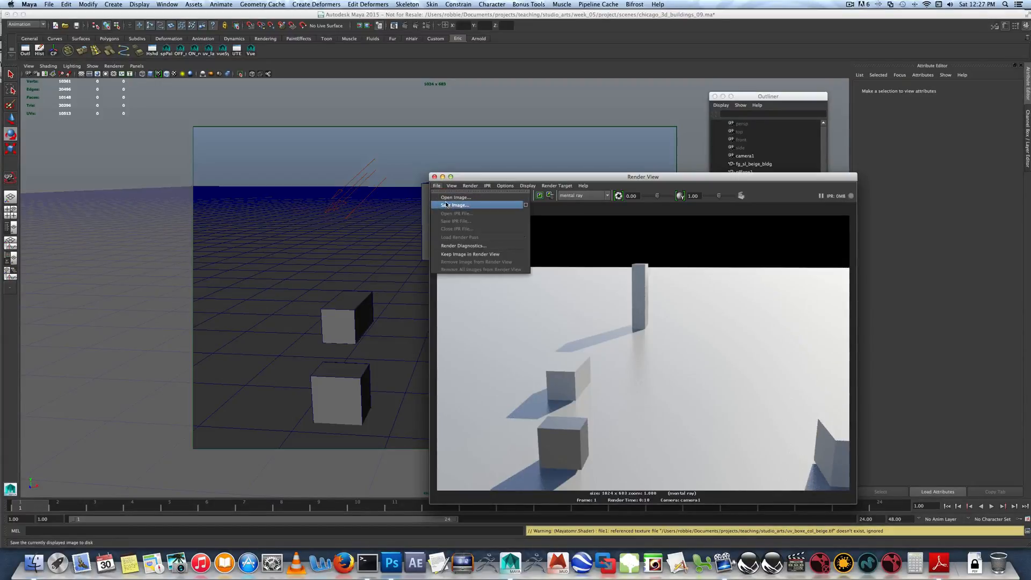
- Choose Save Image and browse from the projects bookmark into the week_05 folder
click(455, 204)
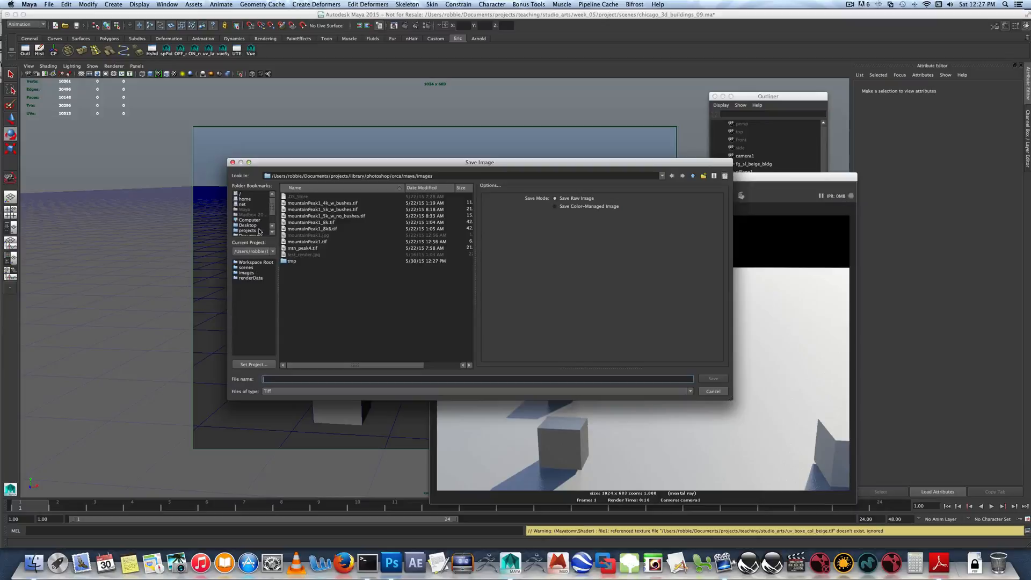
click(248, 230)
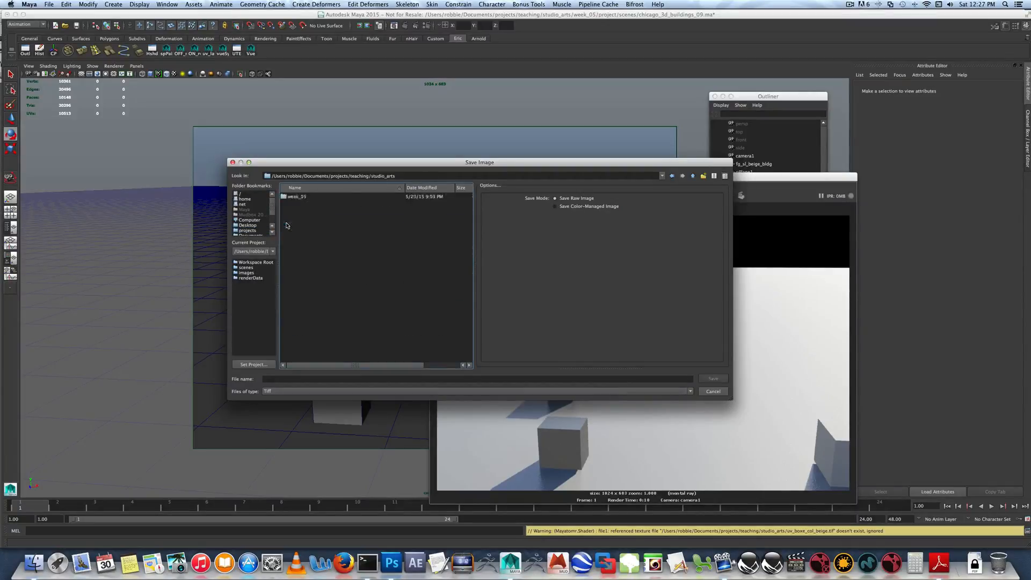
double_click(296, 196)
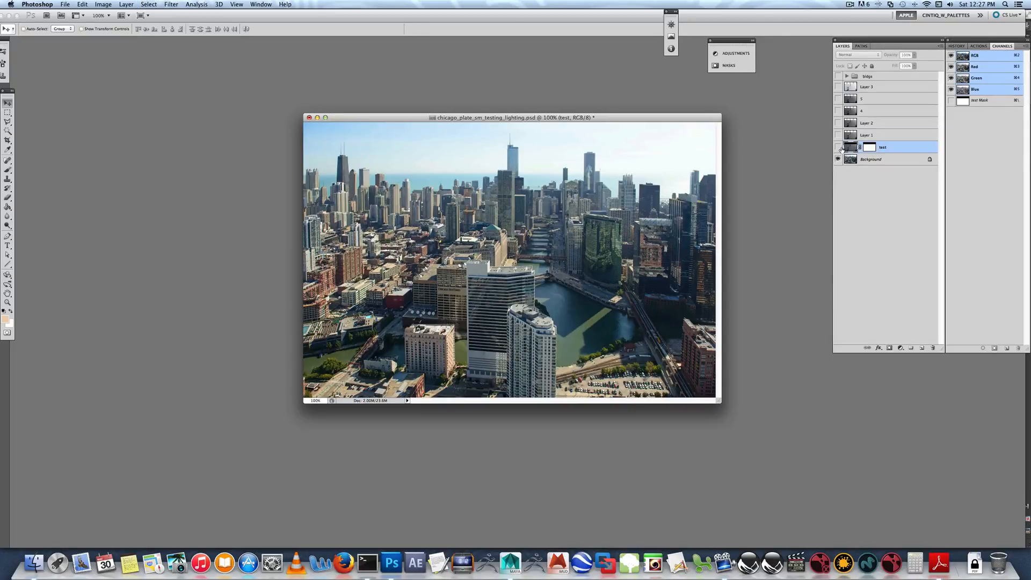
- Select the block render layers over the Chicago plate and make layer 4 visible
click(838, 135)
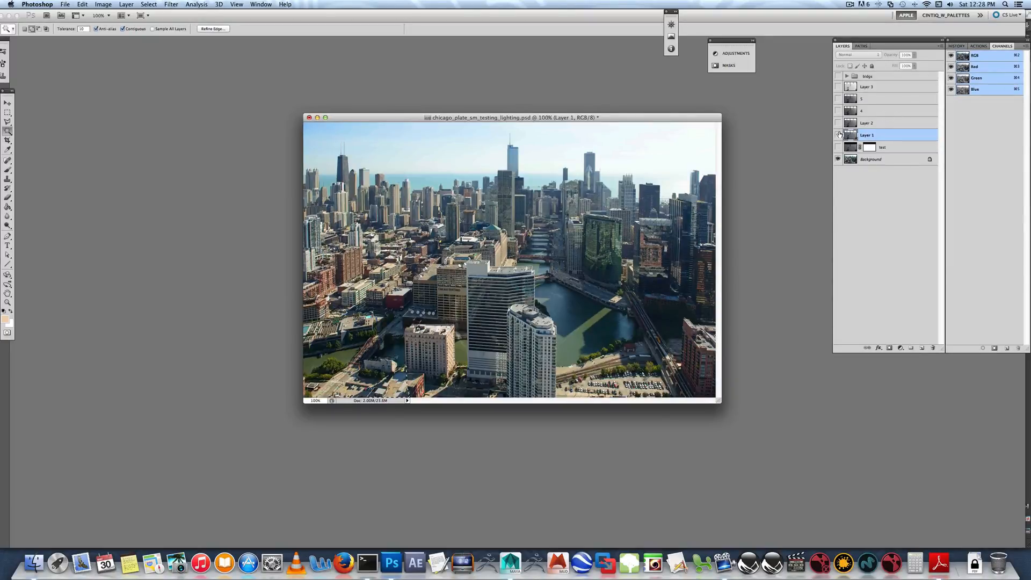
click(838, 134)
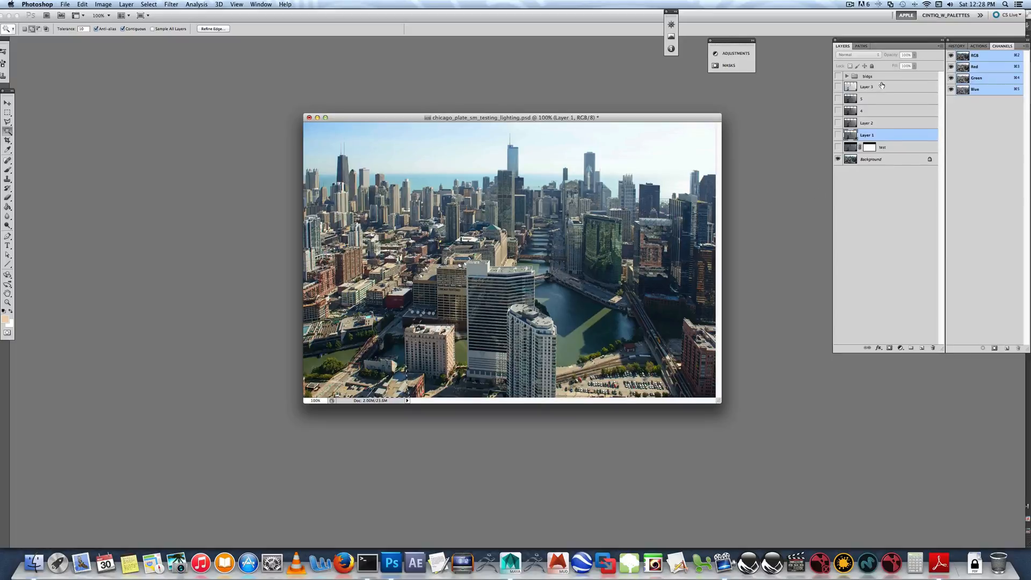
click(838, 123)
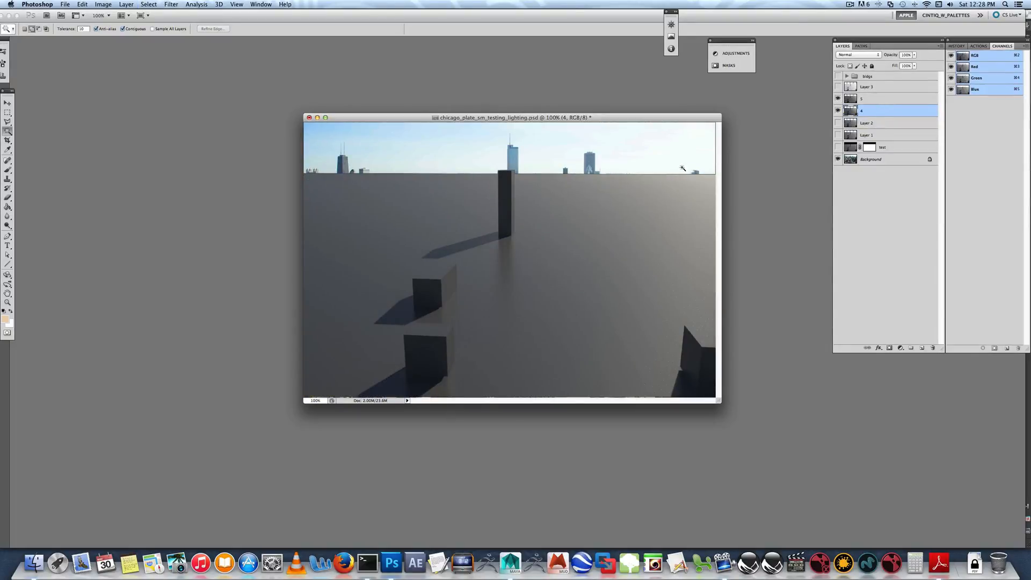
- Toggle render layer 5 on and off against the Chicago plate, leave it hidden, and return to Maya
click(884, 99)
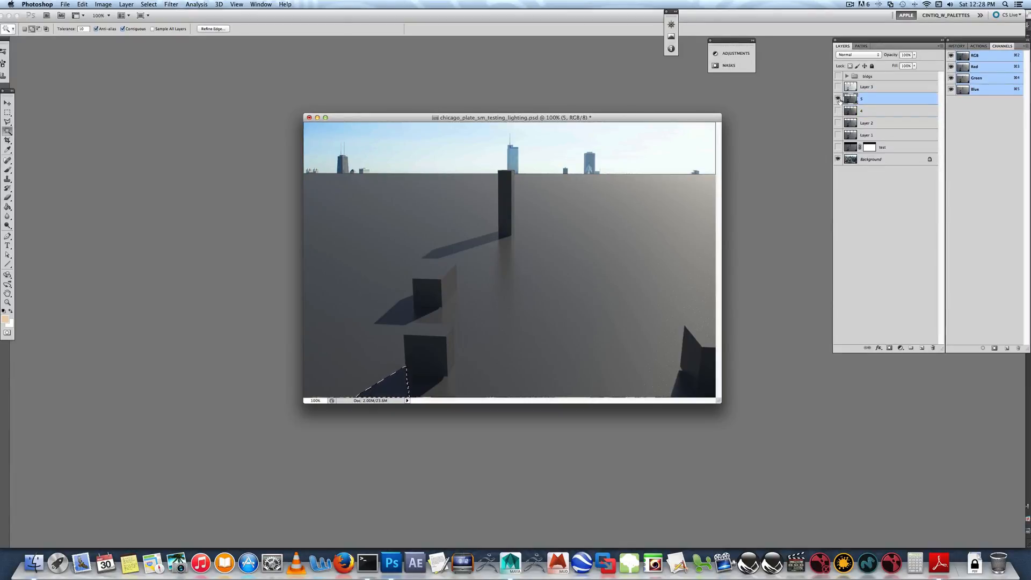
click(838, 99)
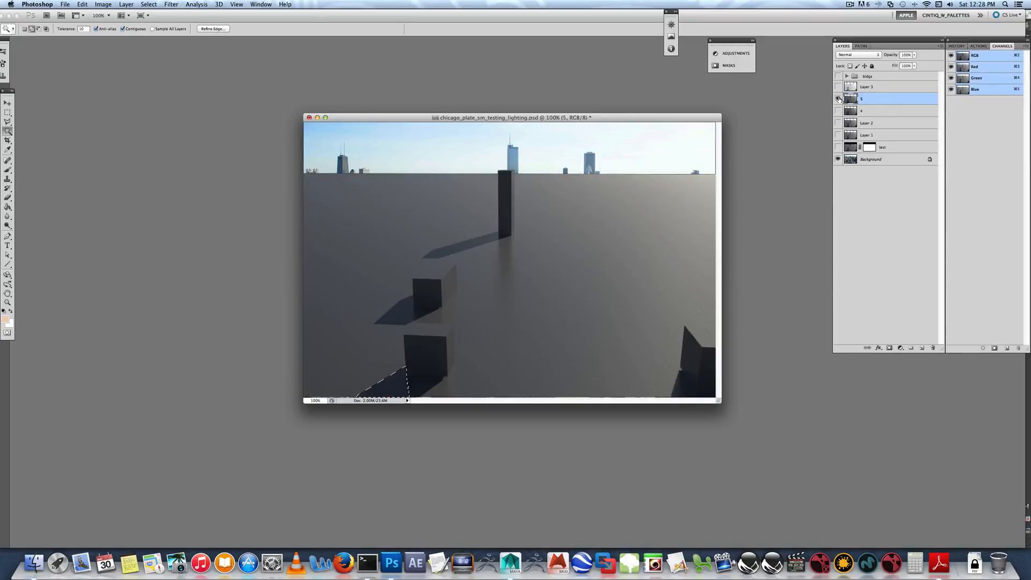
click(838, 98)
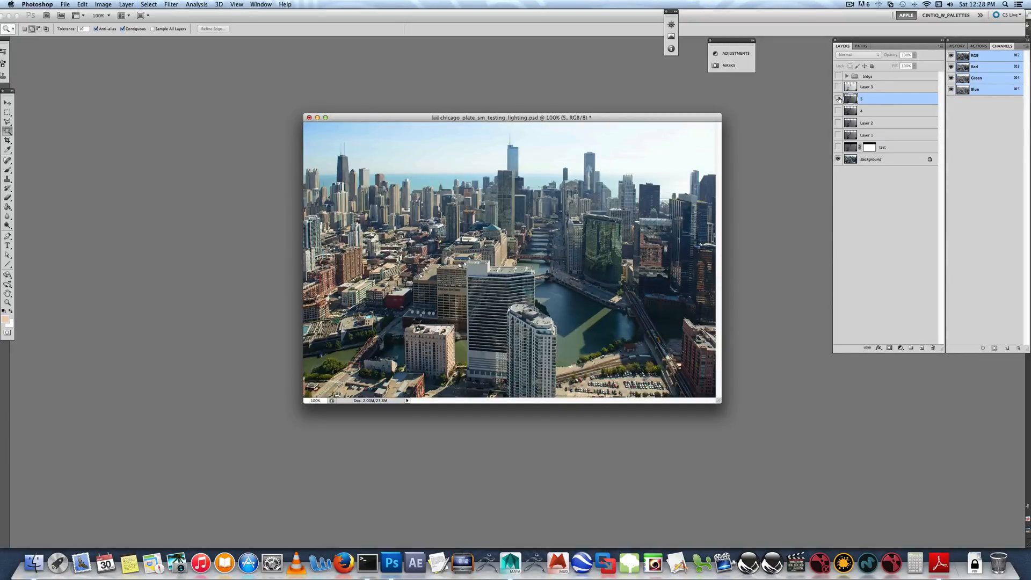
click(838, 98)
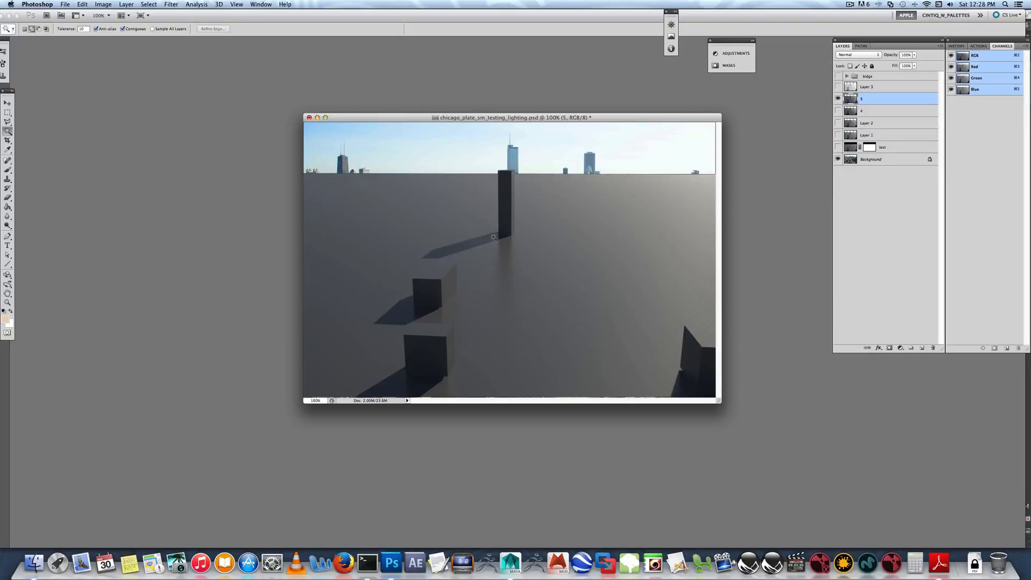
mouse_move(680, 376)
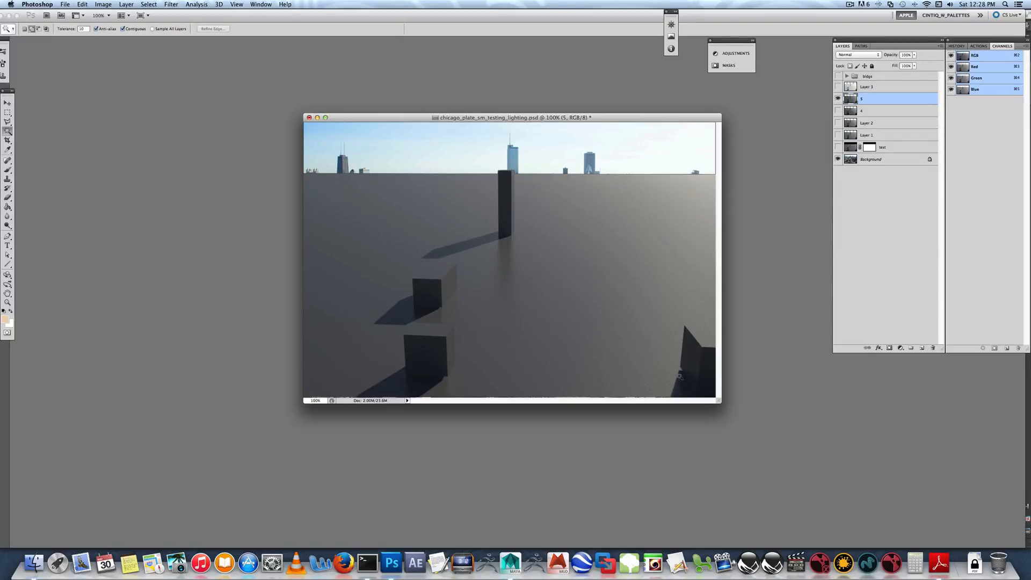
click(838, 99)
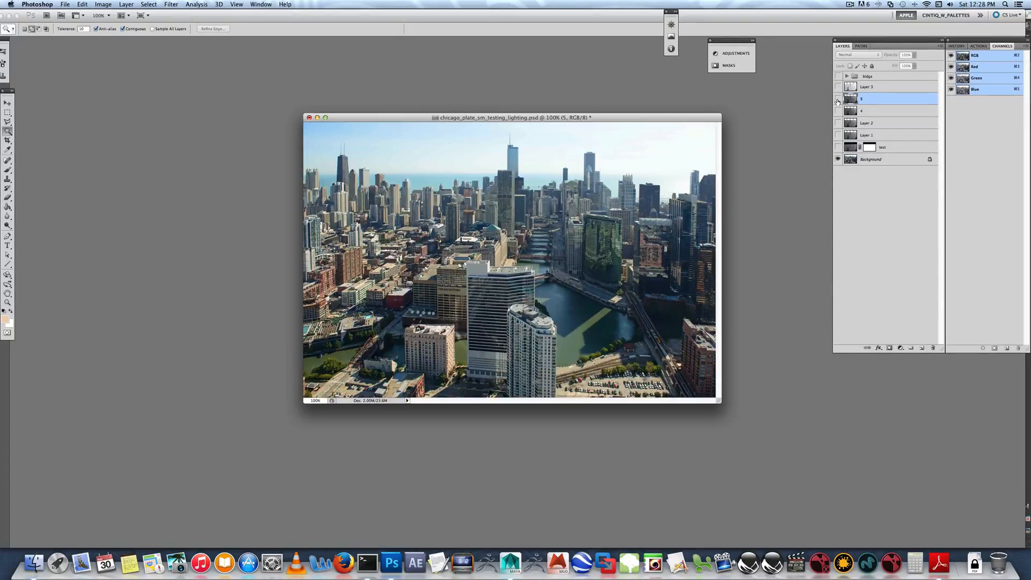
click(838, 100)
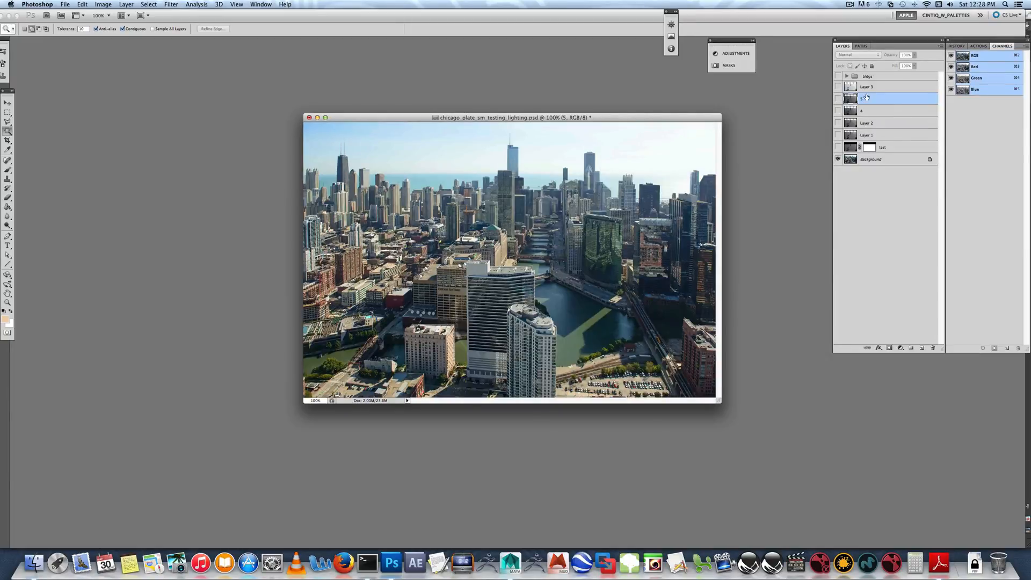
click(846, 76)
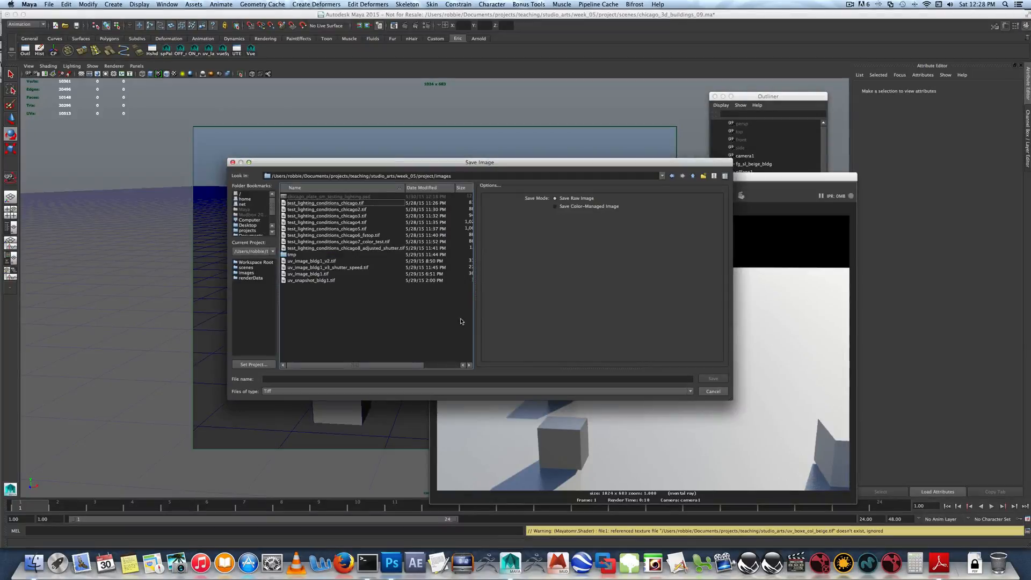
- Cancel Save Image, close Render View, and unhide skyScraper and skyScraper1 with Shift+H
click(712, 392)
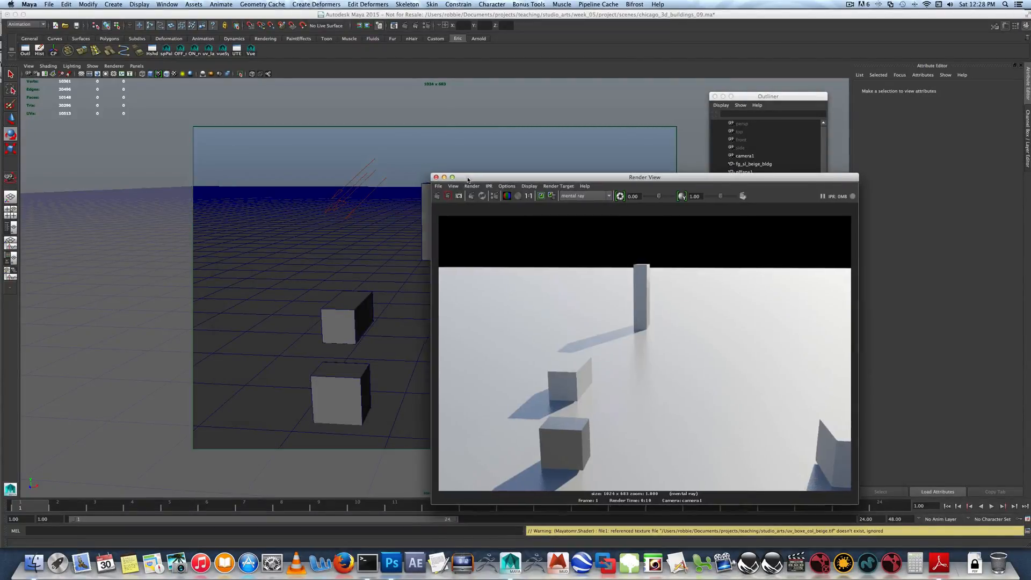
click(436, 176)
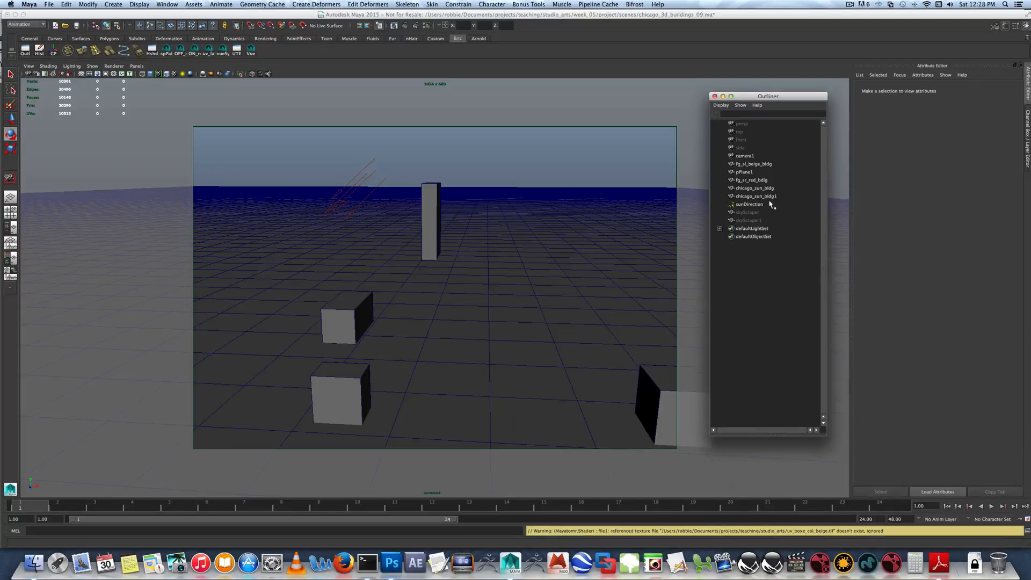
click(747, 212)
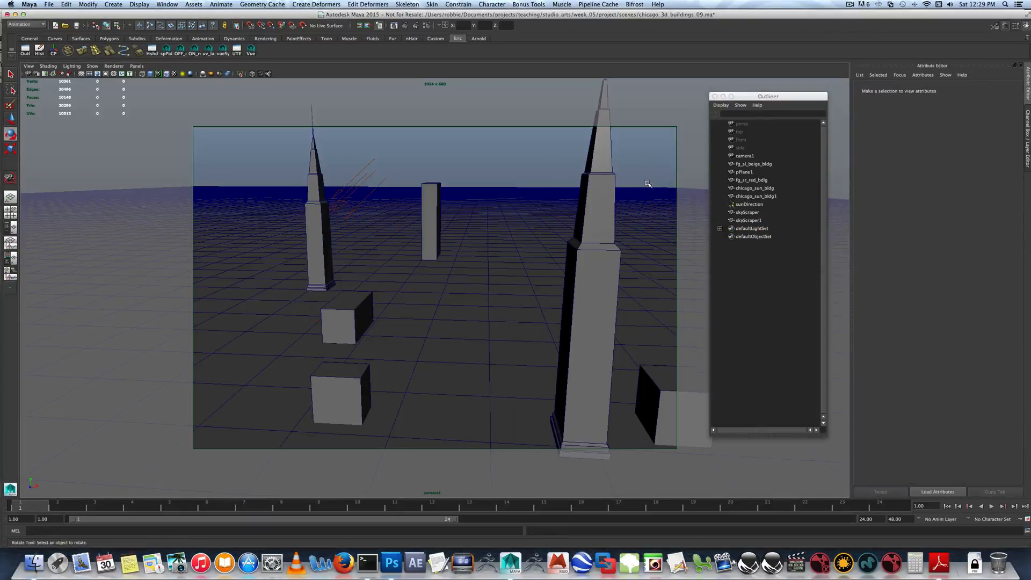
- Check camera1's imagePlaneShape1 settings, then select Layer 6 in Photoshop's bldgs group
click(744, 156)
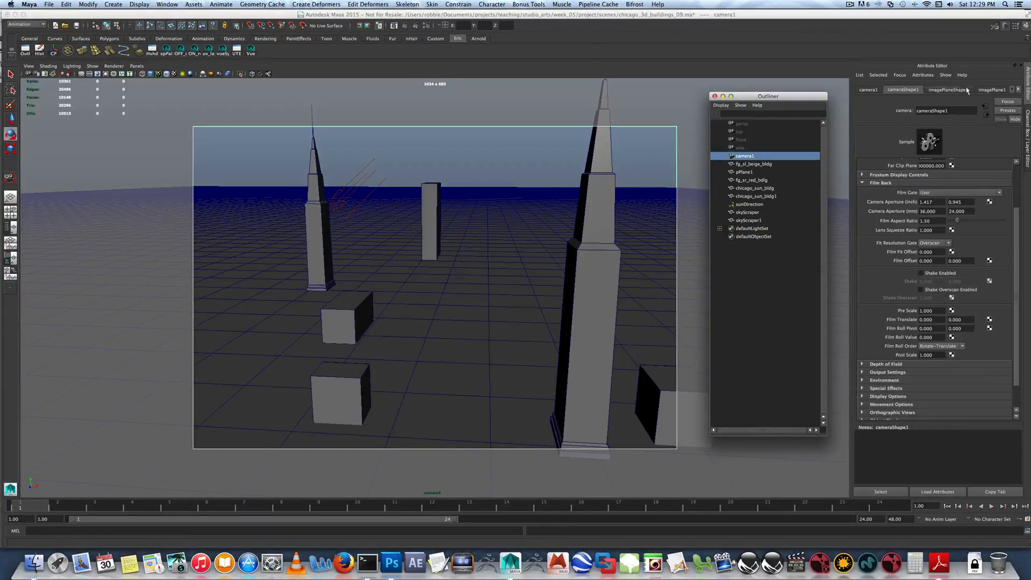
click(947, 90)
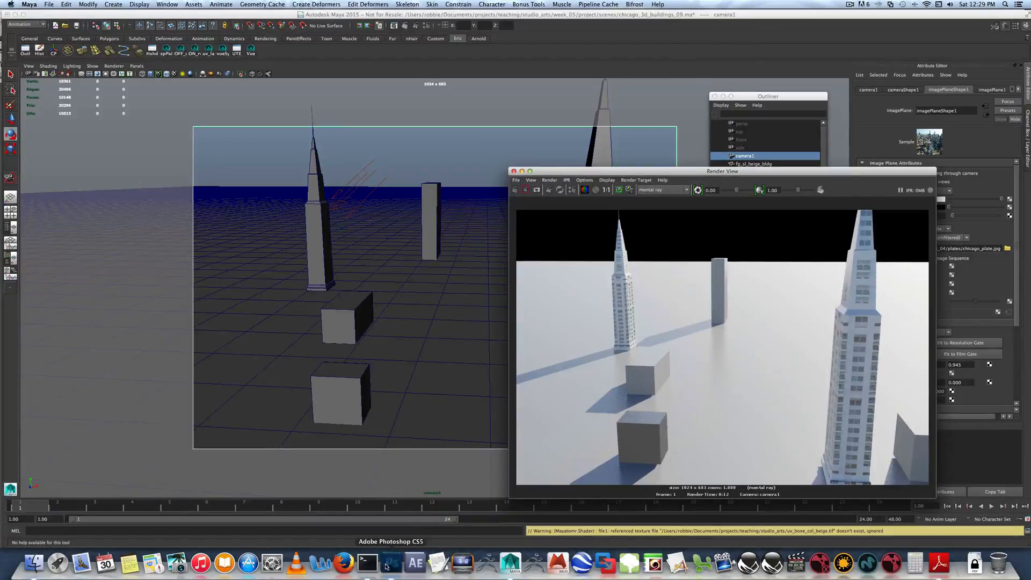
click(390, 563)
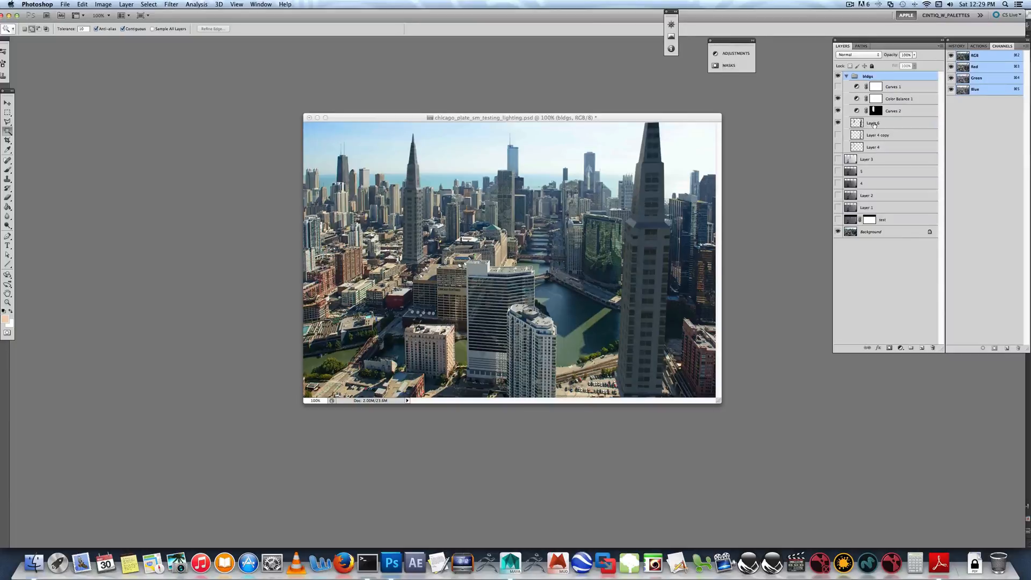
click(873, 123)
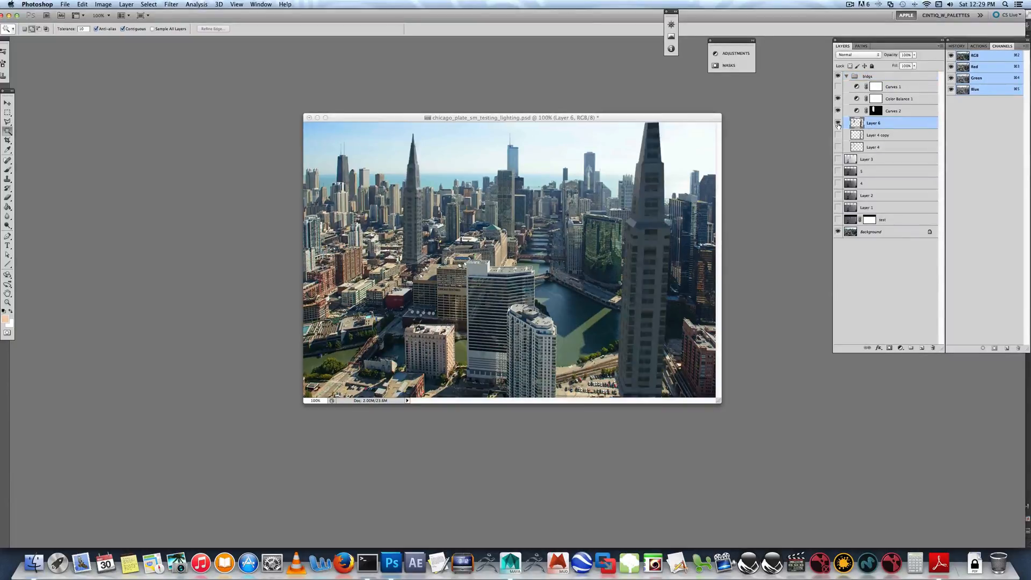